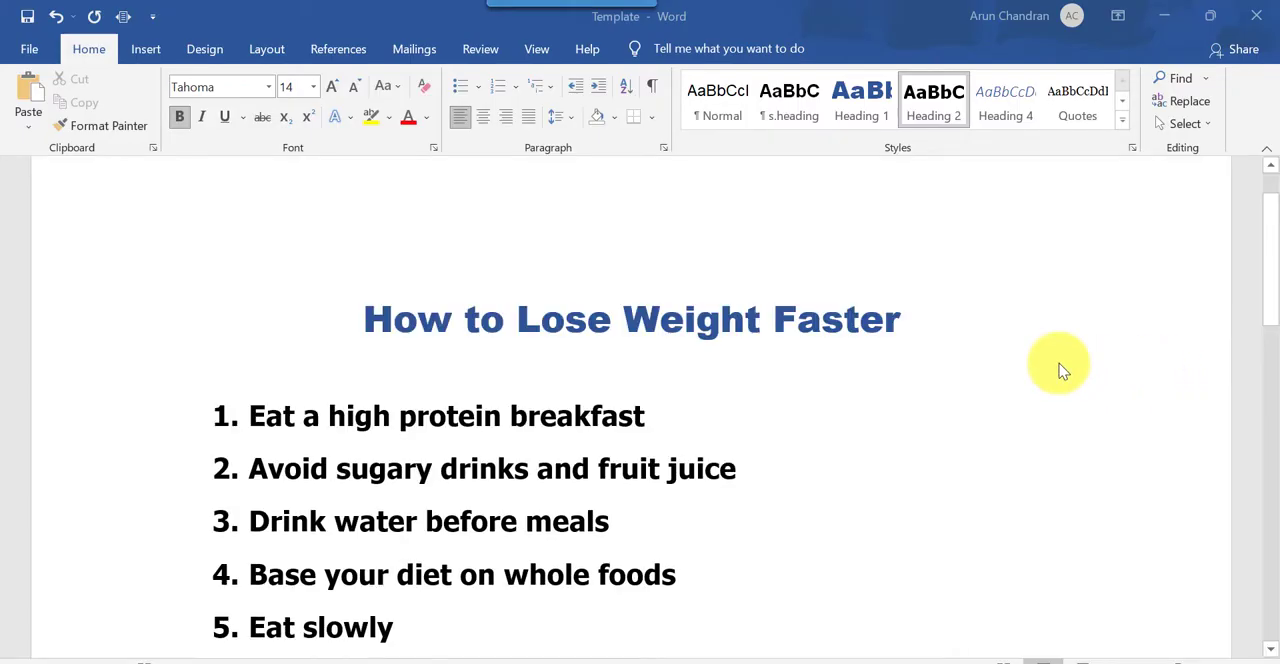
- Scroll down to the last two unnumbered tips below item 9
scroll(down, 3)
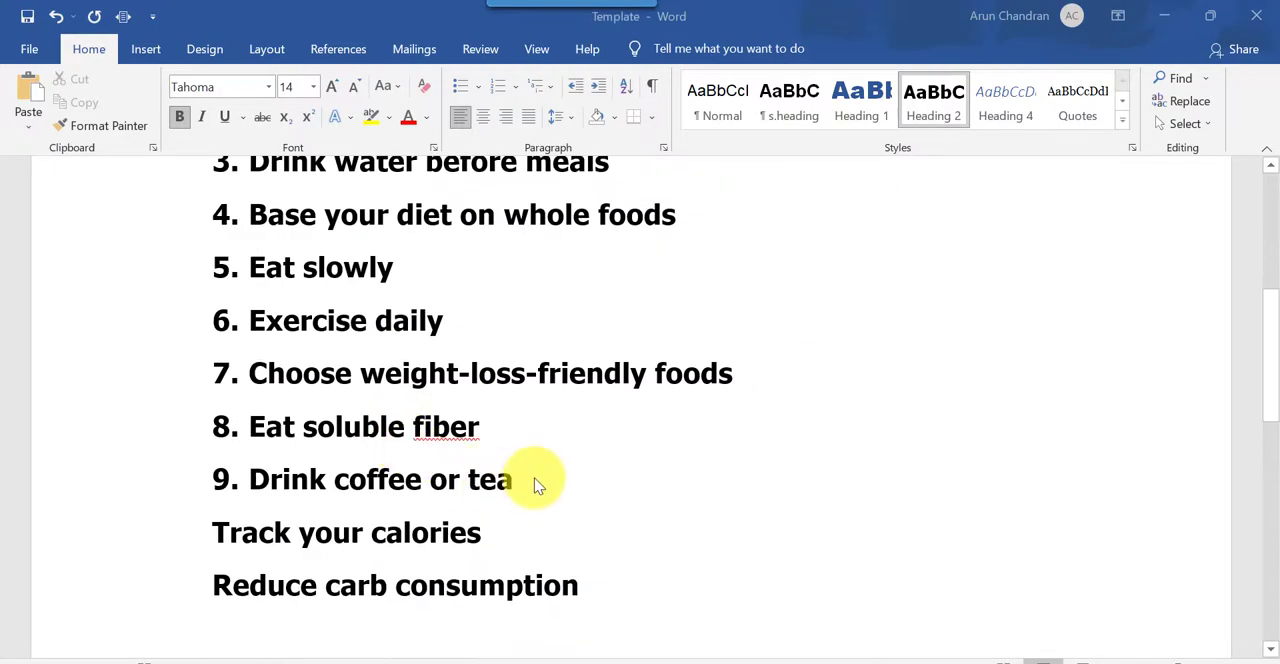
mouse_move(212, 520)
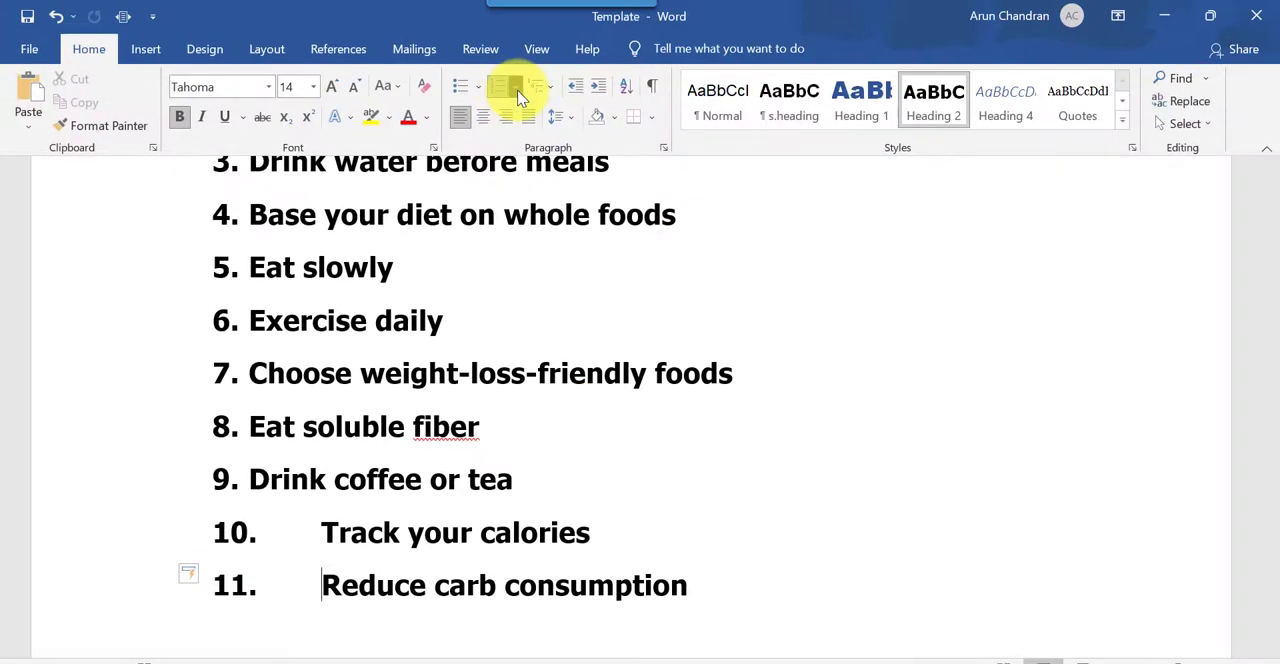
click(508, 86)
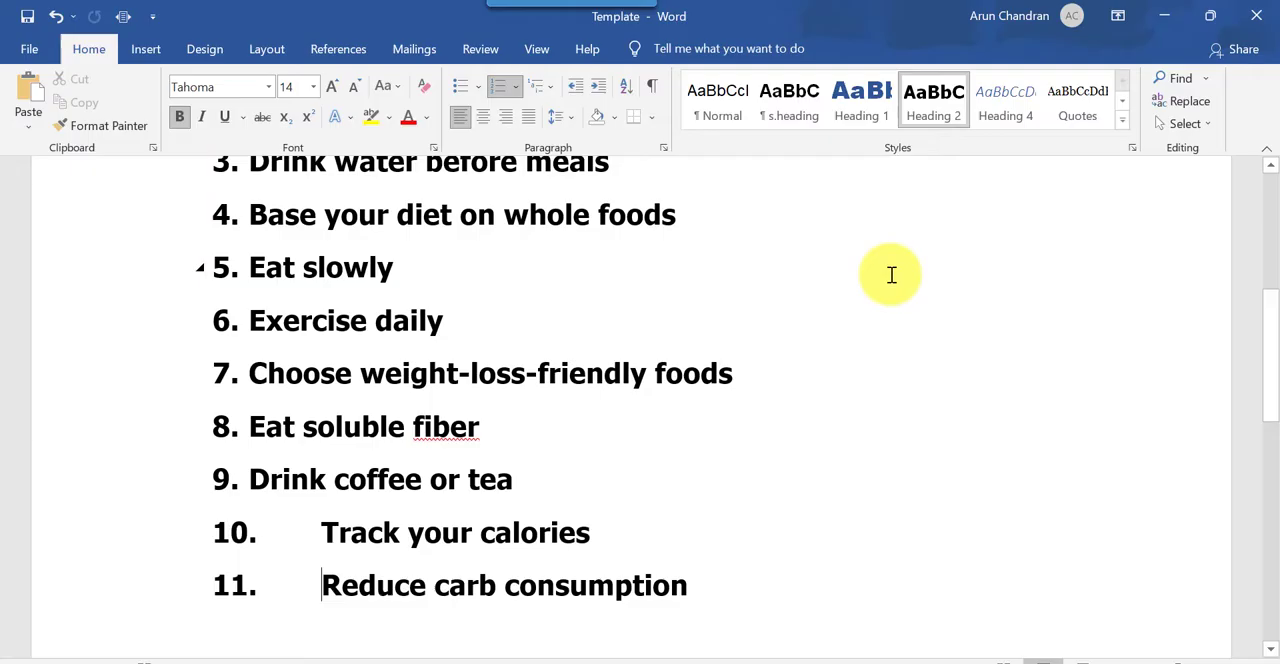
mouse_move(416, 410)
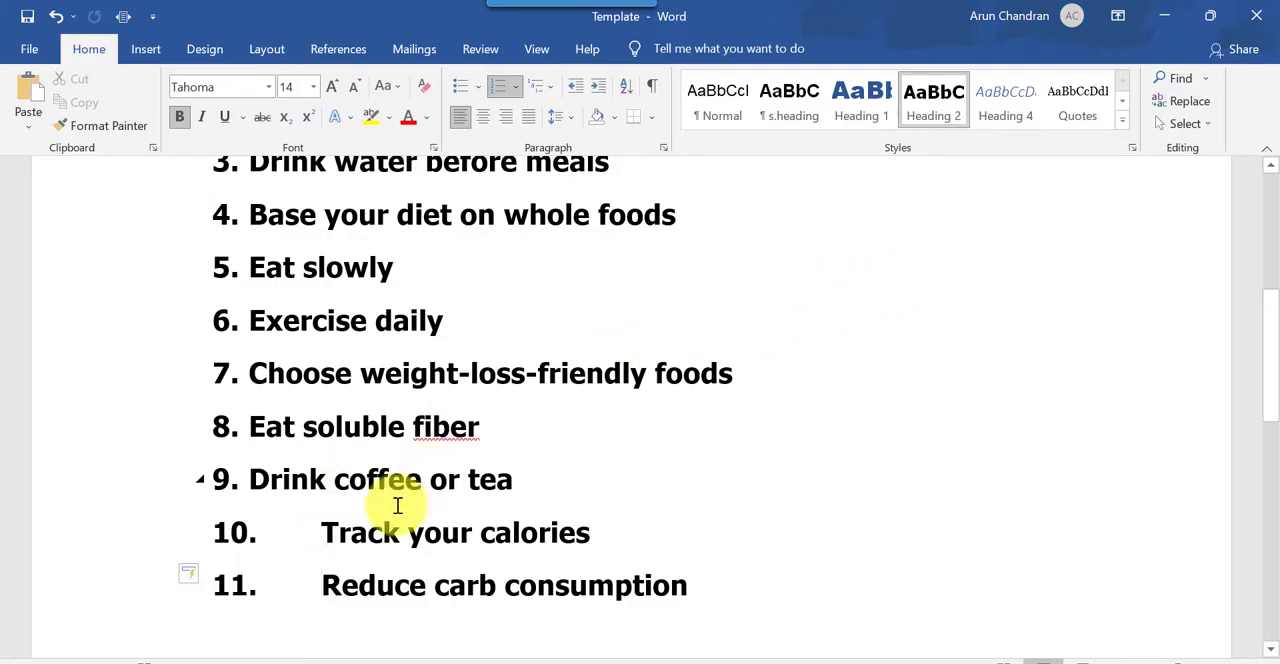
mouse_move(232, 532)
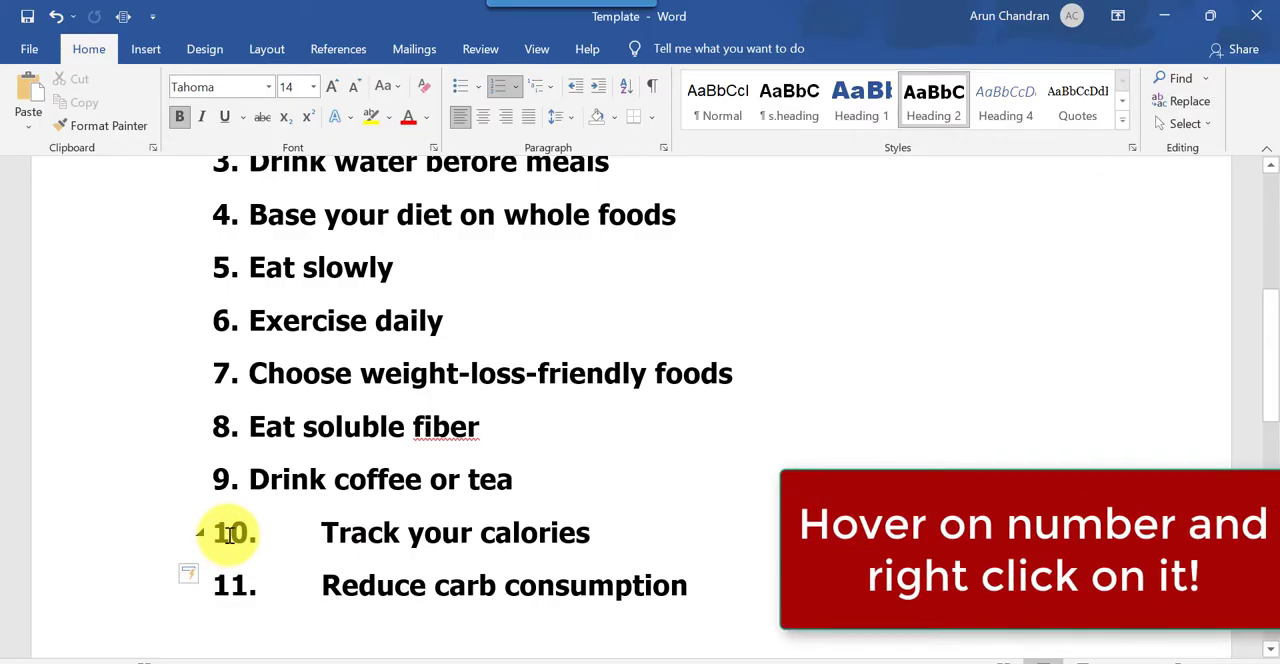
- Set Follow number with to Space in Adjust List Indents so items 10 and 11 line up
right_click(232, 532)
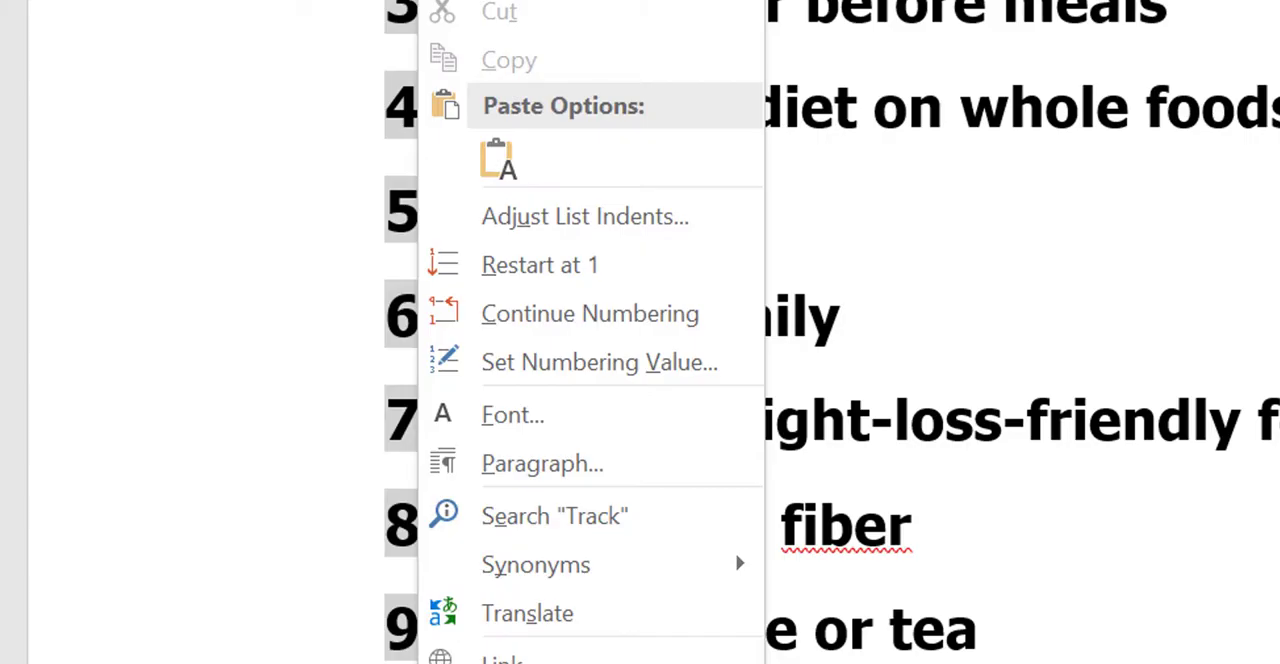
mouse_move(640, 256)
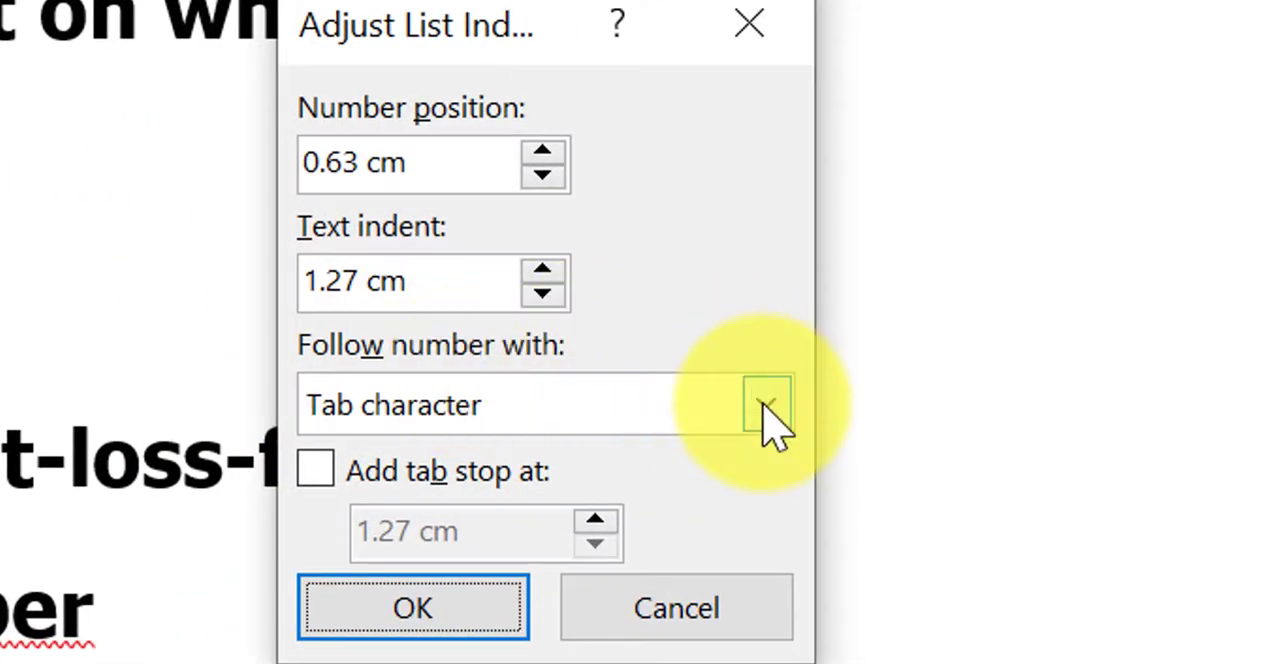
click(766, 404)
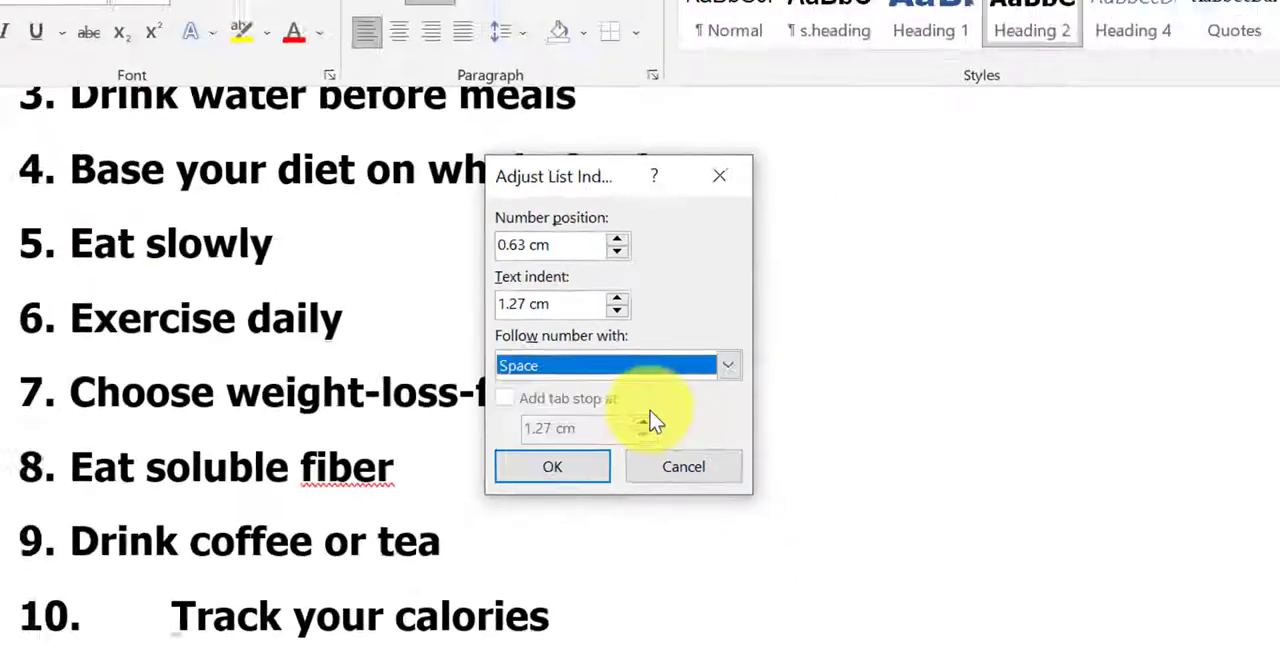
click(552, 466)
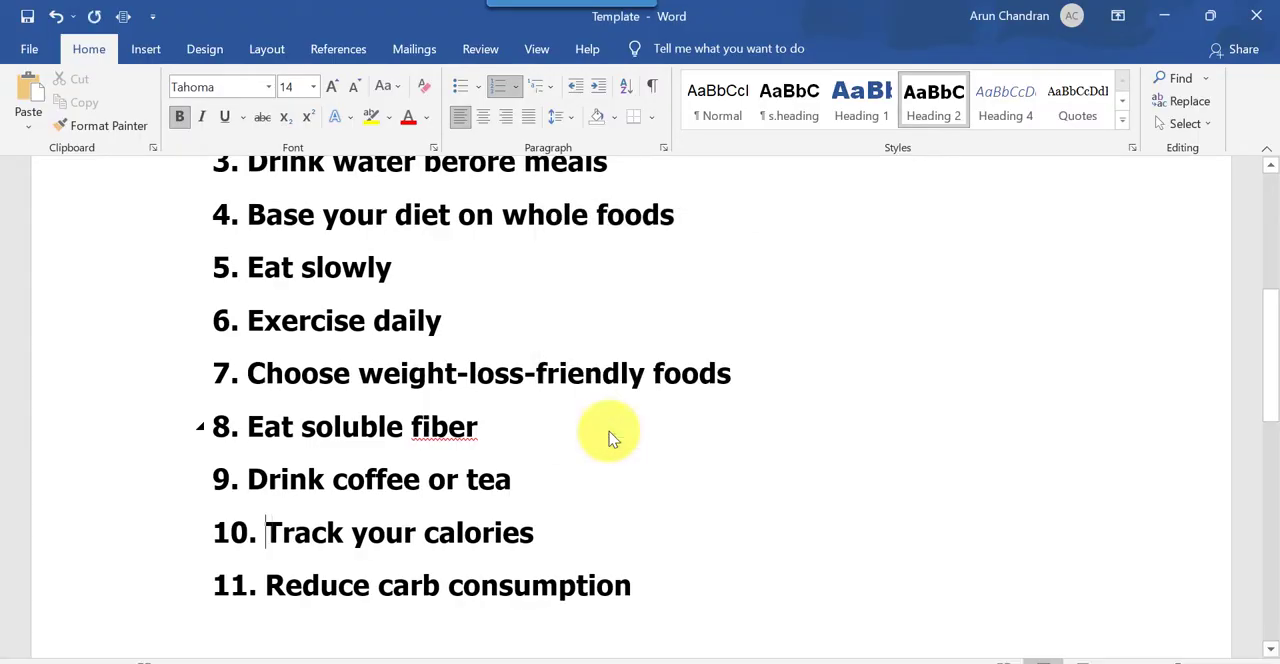